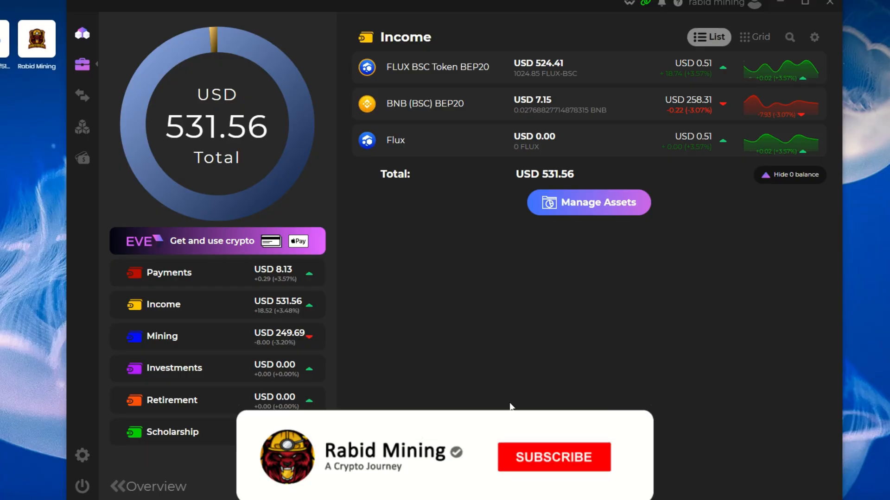
Open Fusion Swap with FLUX chosen as the asset to sell and Max filled in.
click(552, 457)
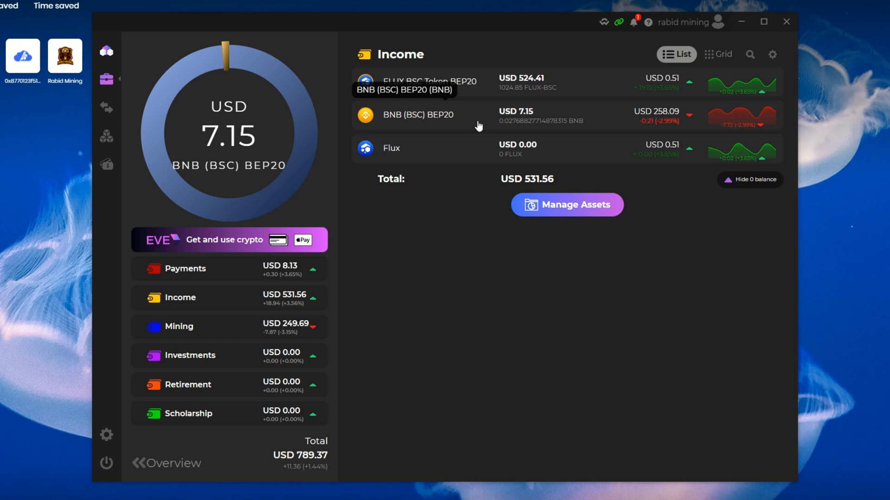
mouse_move(486, 124)
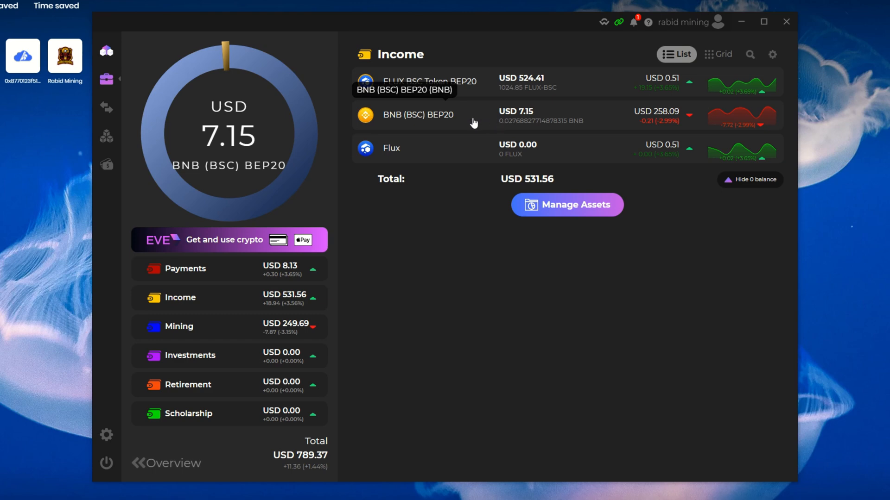
click(106, 135)
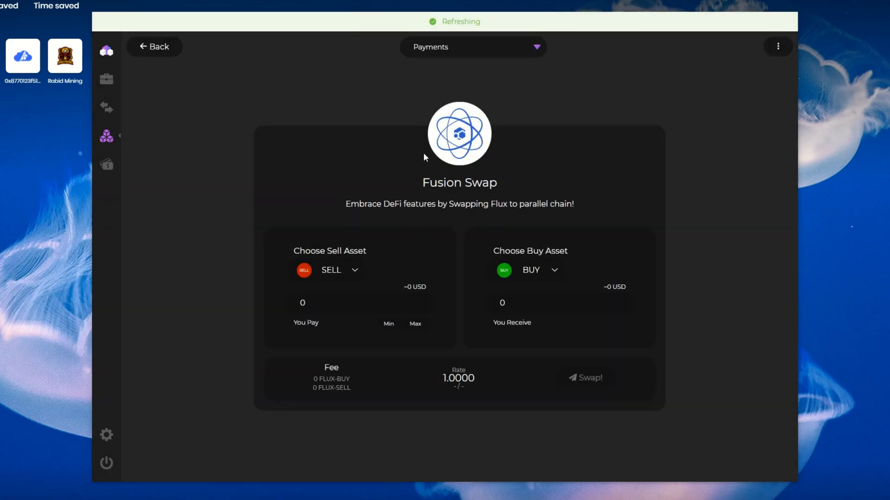
click(472, 46)
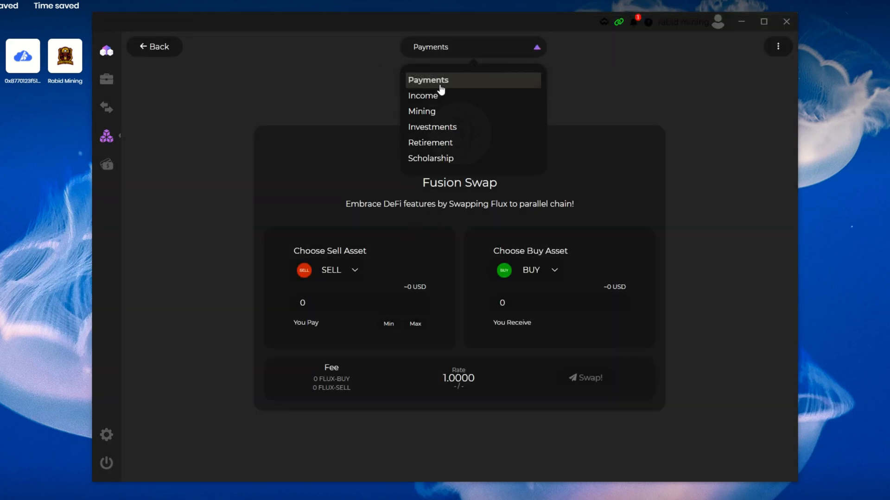
click(340, 270)
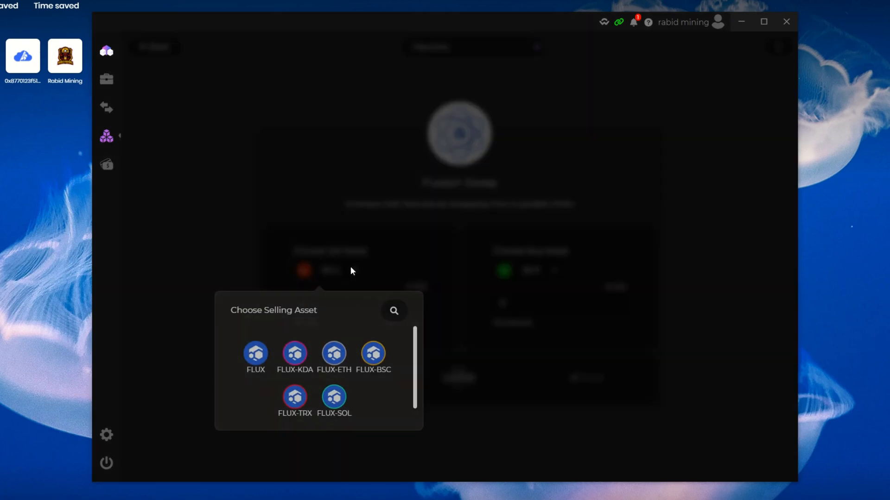
click(256, 352)
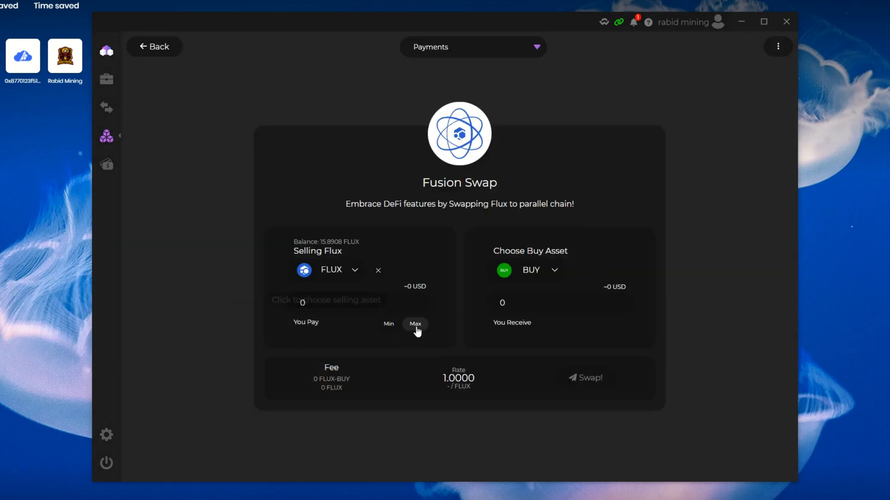
click(414, 323)
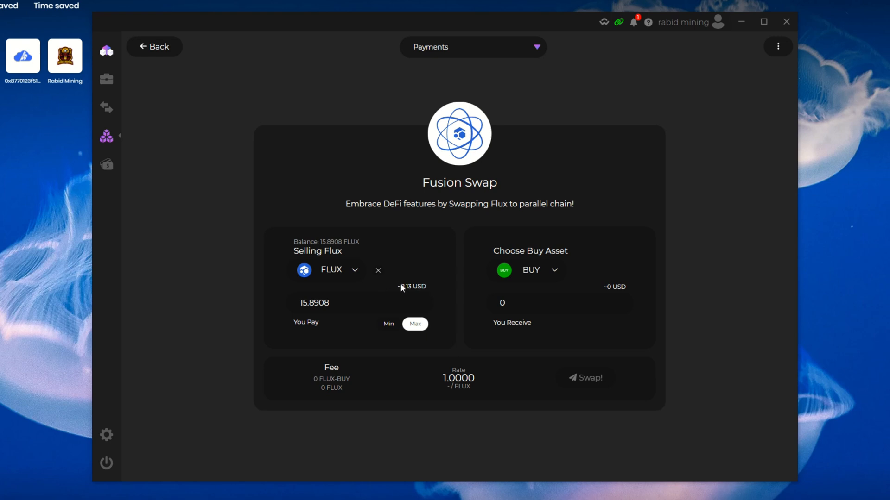
Switch the swap to the Income wallet and use its full FLUX balance.
click(473, 47)
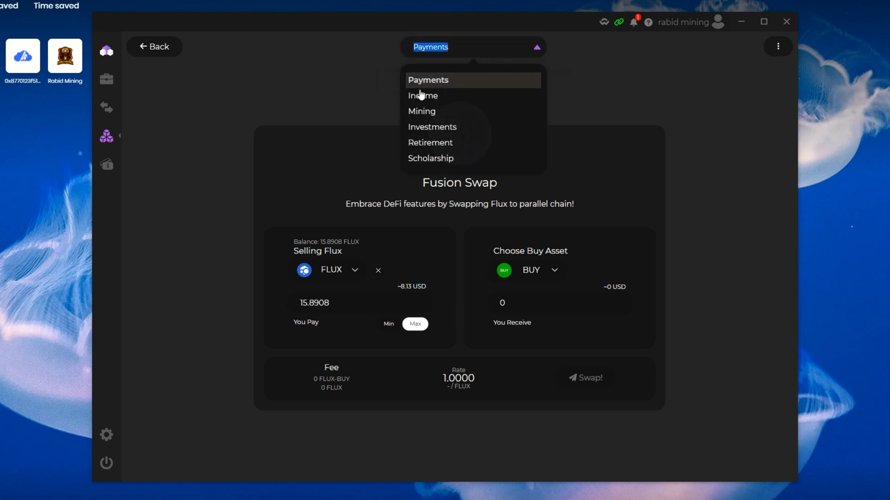
click(423, 96)
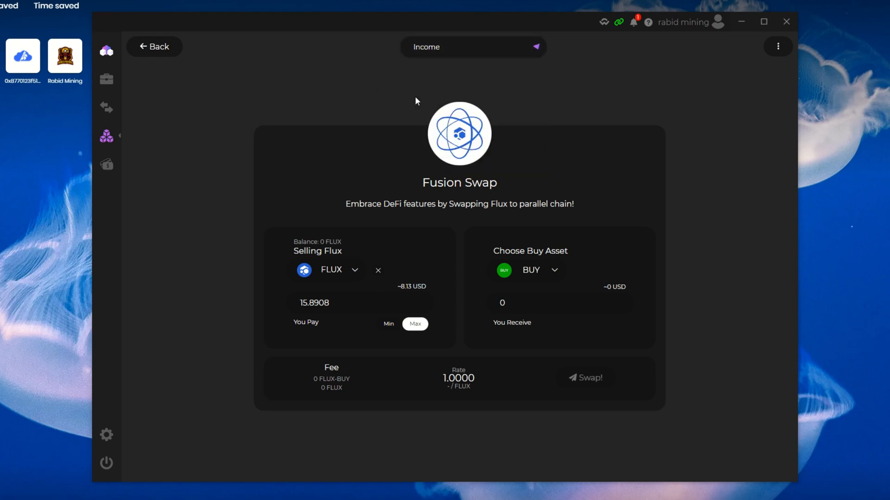
click(415, 323)
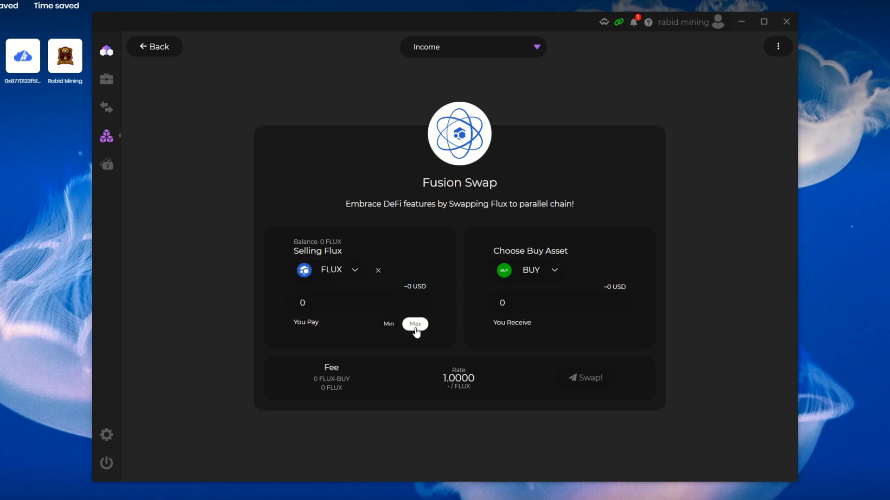
Sell the full 1024.85 FLUX-BSC balance to receive 1020.85 mainnet FLUX at rate 0.9961 with a 4 FLUX fee.
click(340, 270)
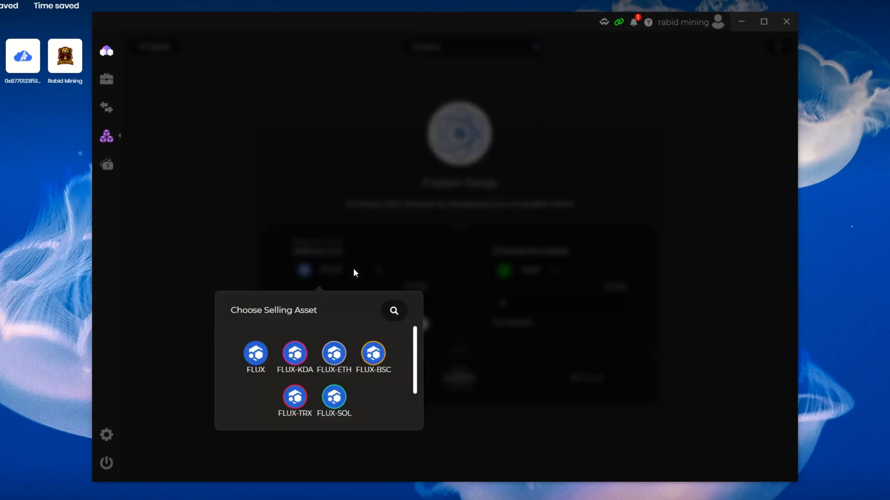
mouse_move(372, 353)
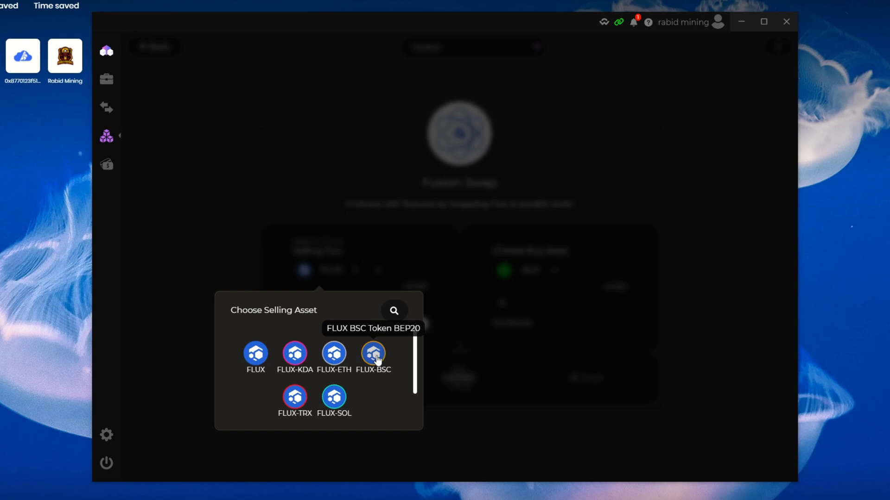
click(372, 353)
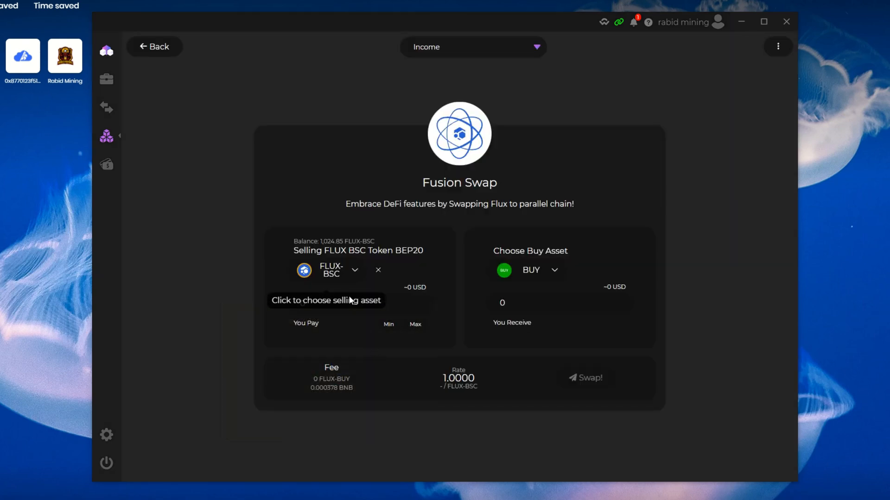
click(415, 324)
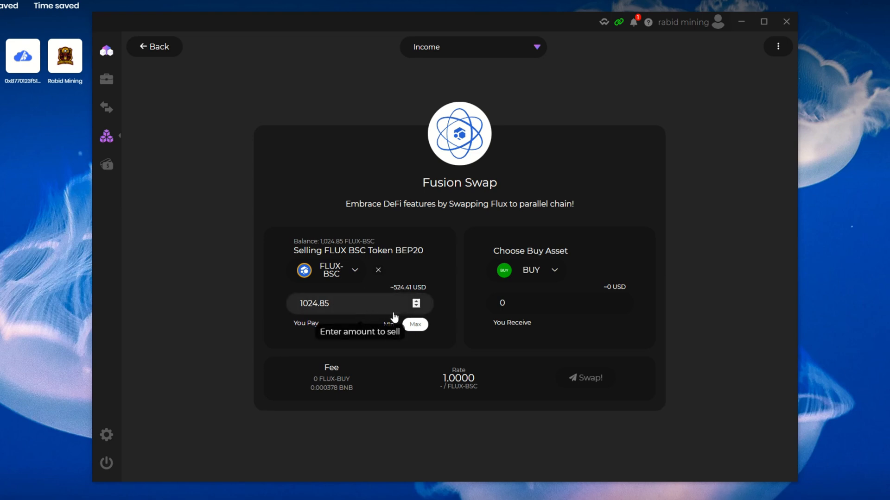
click(530, 270)
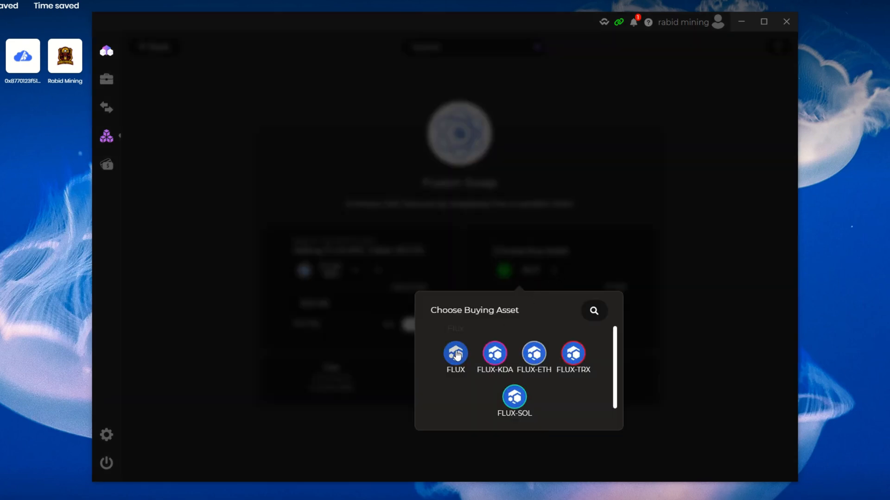
click(455, 353)
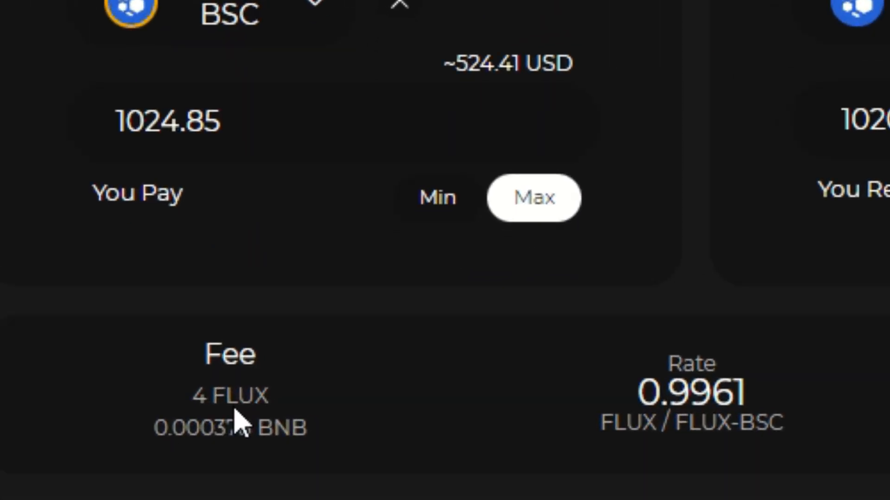
mouse_move(484, 422)
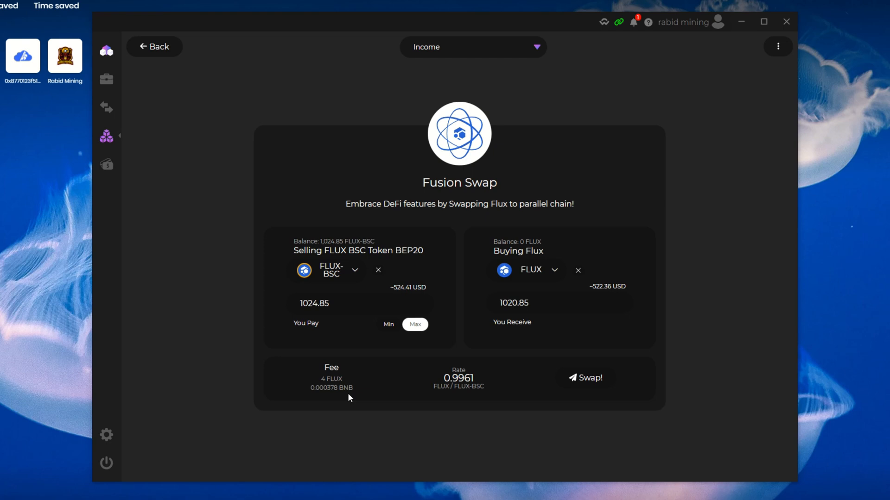
mouse_move(467, 328)
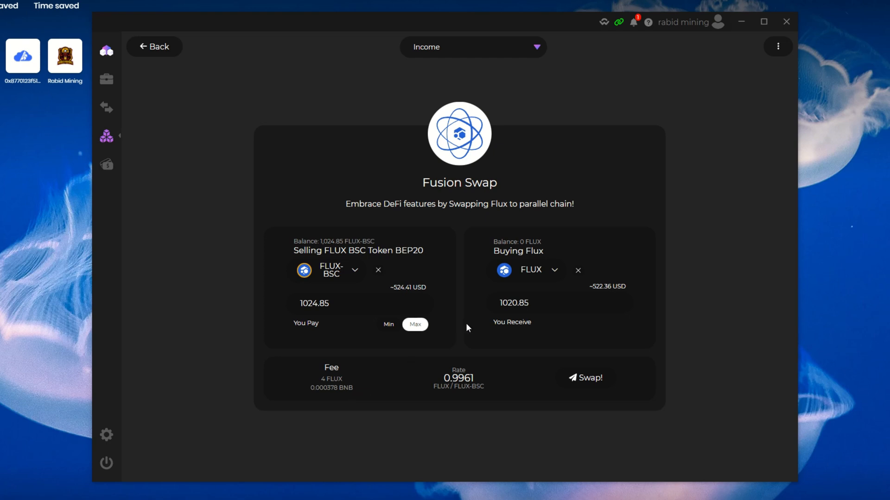
mouse_move(408, 297)
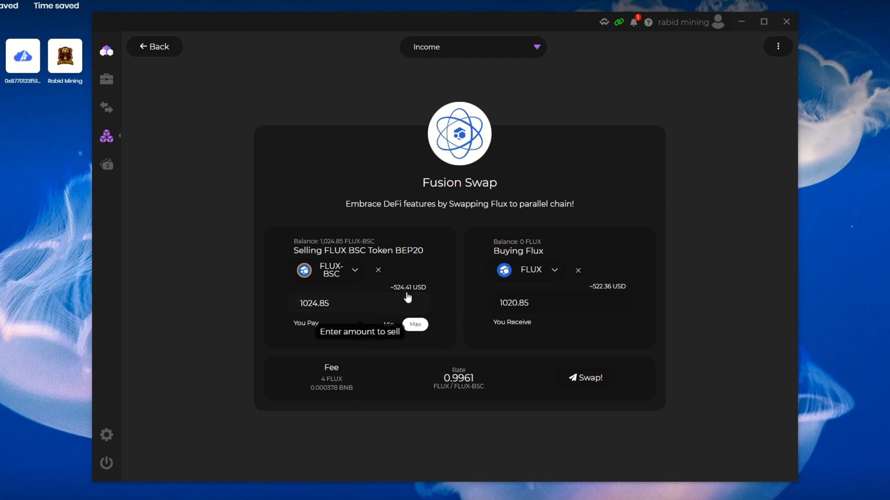
mouse_move(604, 295)
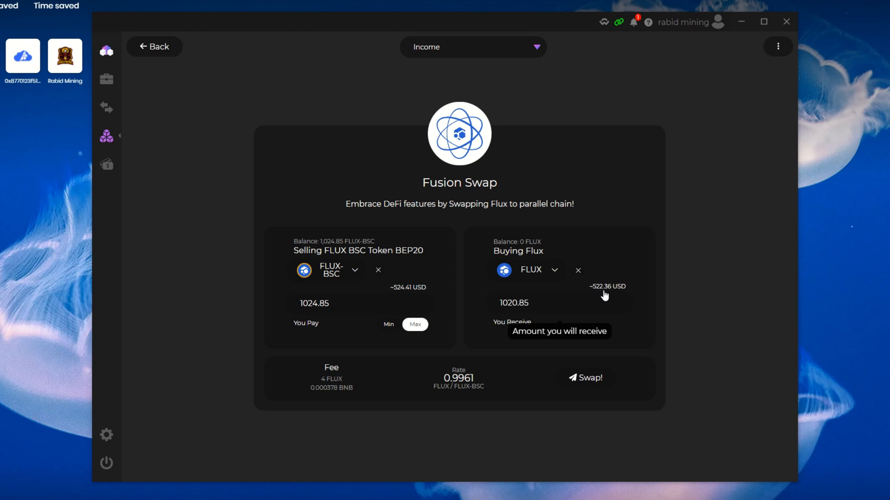
mouse_move(403, 297)
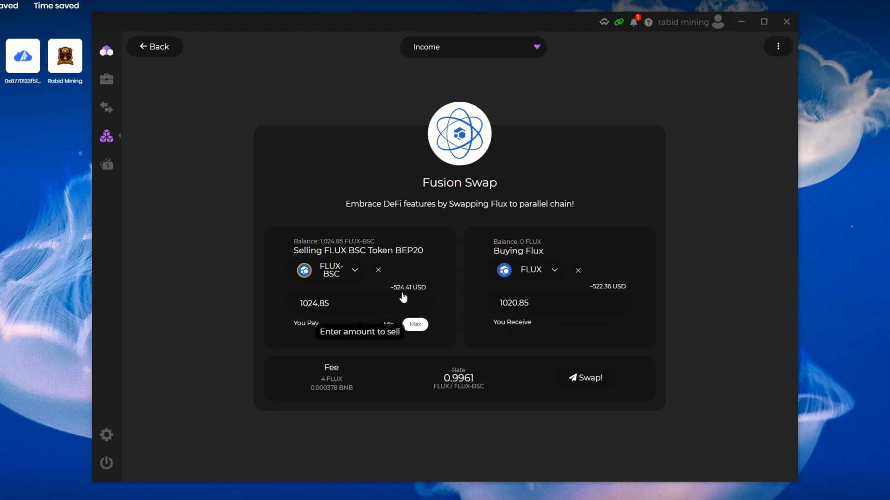
mouse_move(464, 298)
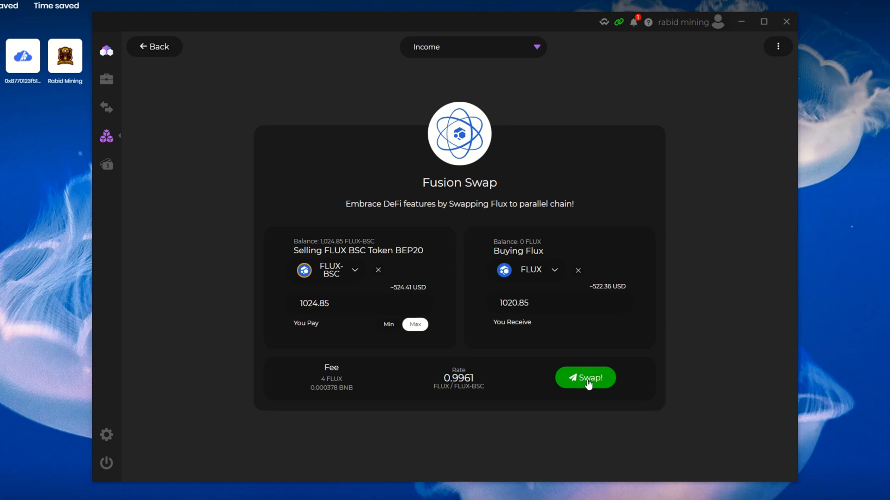
Submit and confirm the swap of 1,024.85 FLUX-BSC for 1,020.85 FLUX.
click(585, 378)
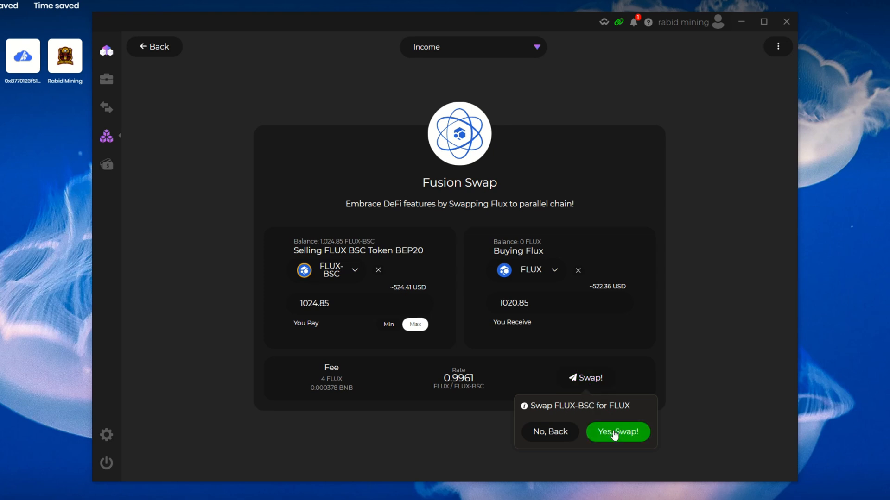
click(617, 432)
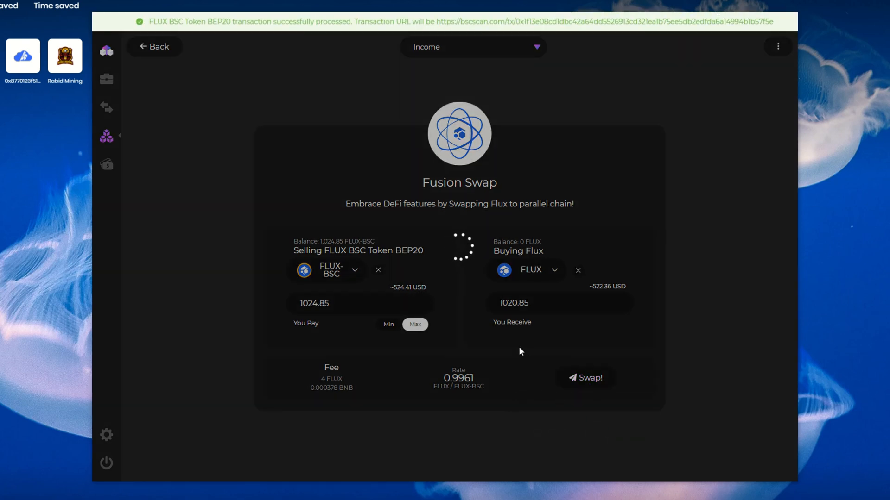
click(586, 378)
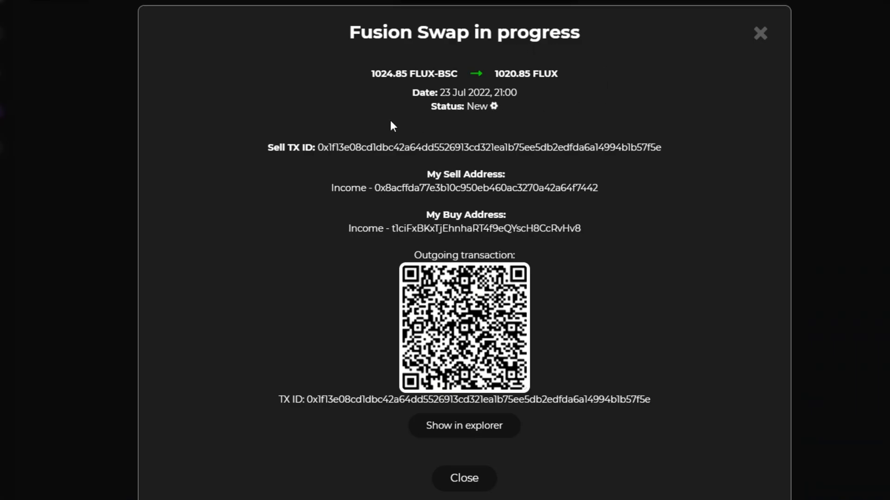
mouse_move(381, 100)
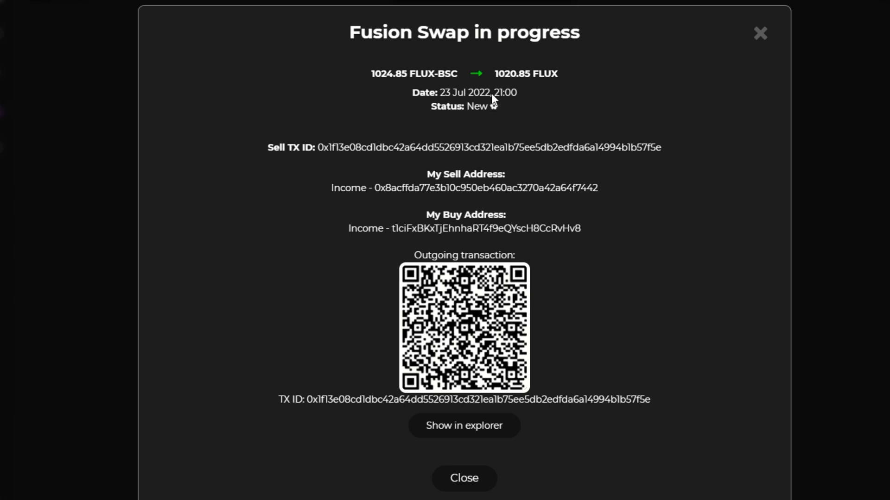
mouse_move(507, 125)
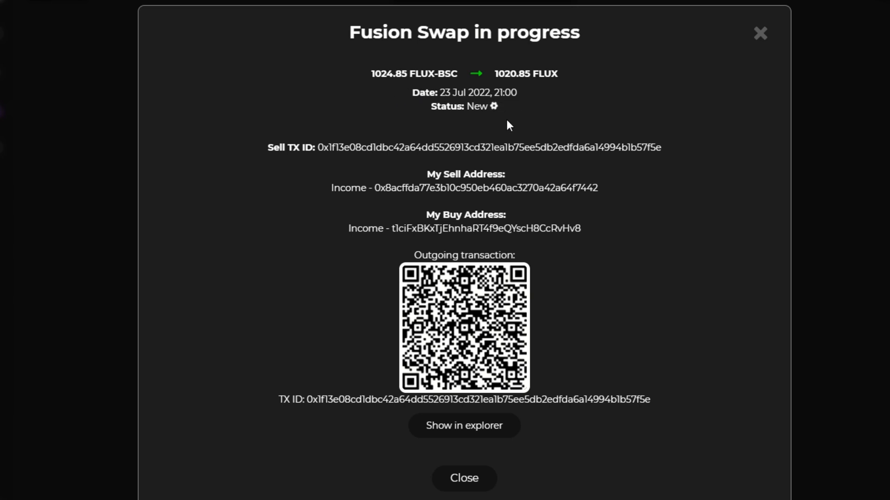
mouse_move(464, 132)
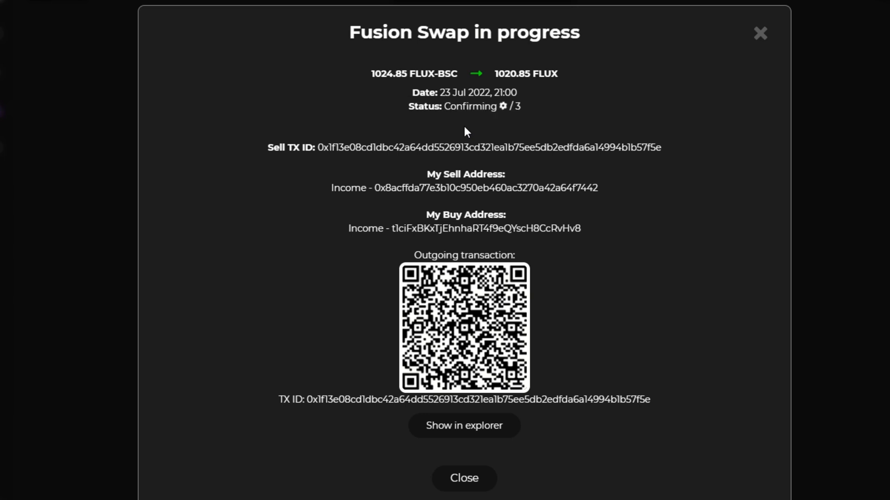
mouse_move(492, 122)
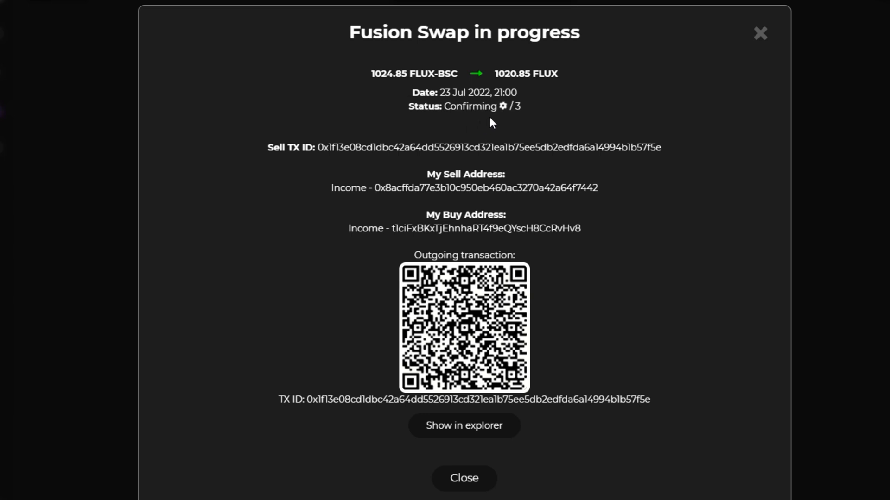
mouse_move(357, 125)
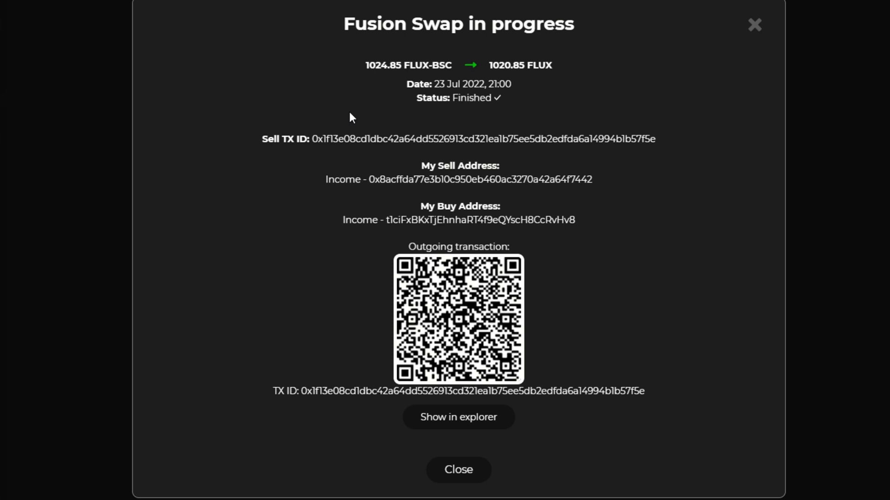
mouse_move(379, 346)
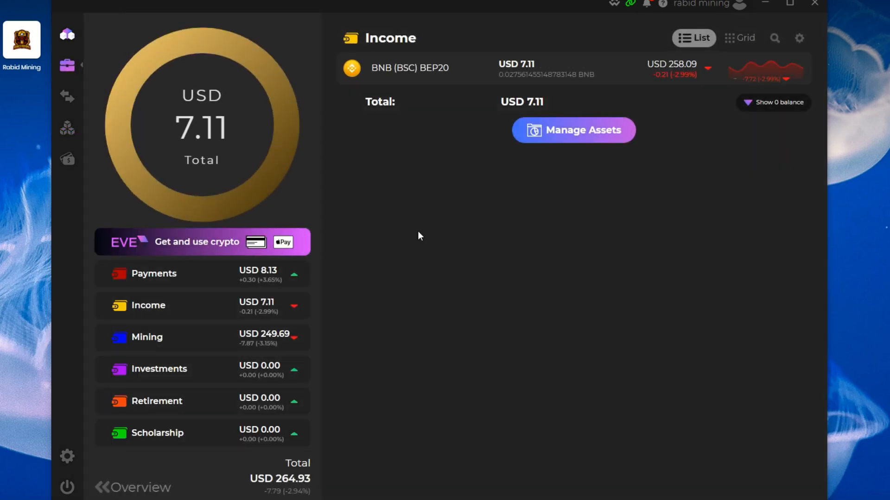
Show zero-balance assets so Flux and FLUX BSC Token appear in the Income wallet list.
click(773, 102)
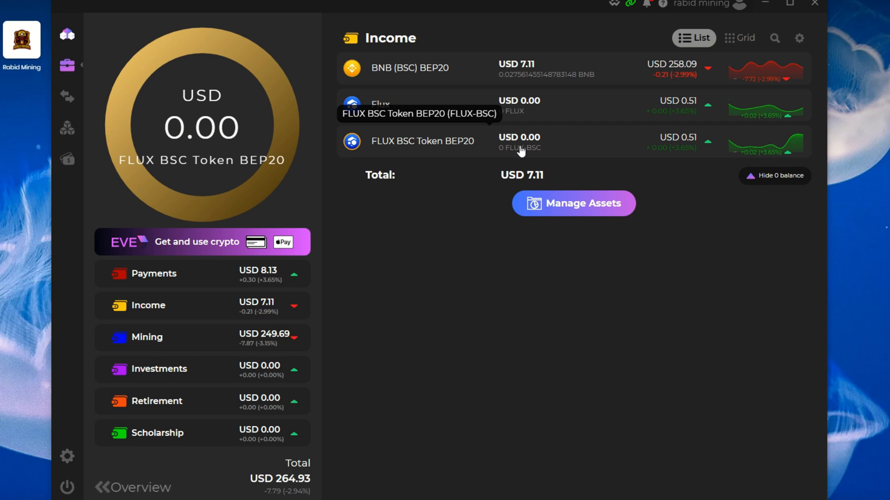
mouse_move(448, 111)
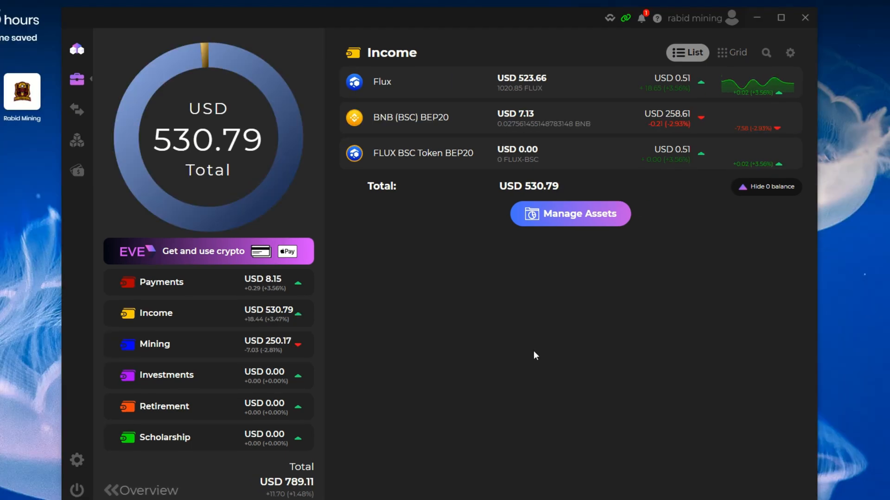
mouse_move(527, 91)
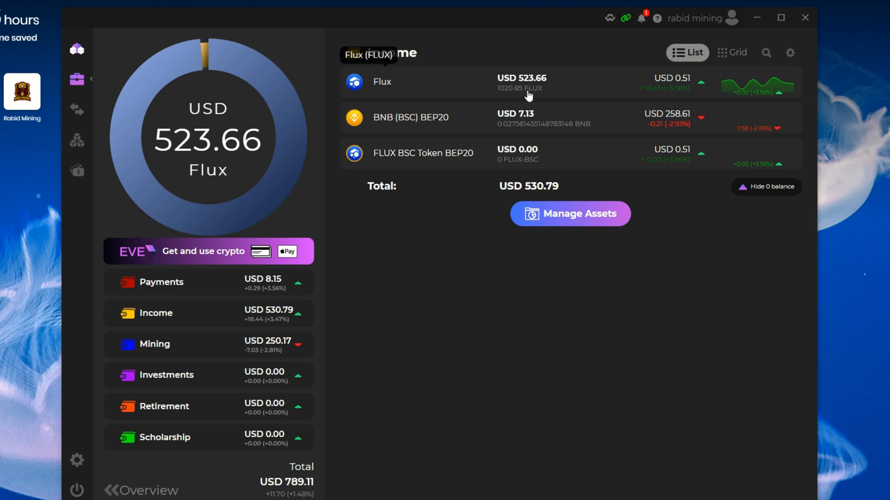
mouse_move(522, 100)
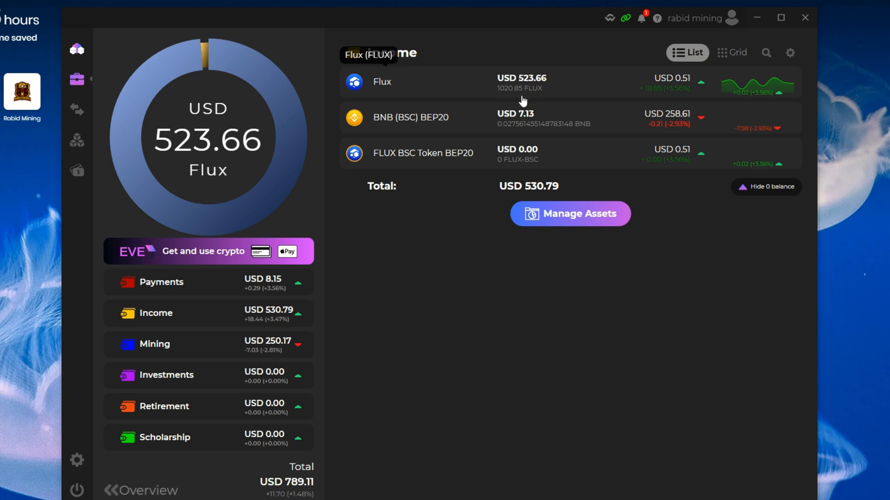
mouse_move(561, 97)
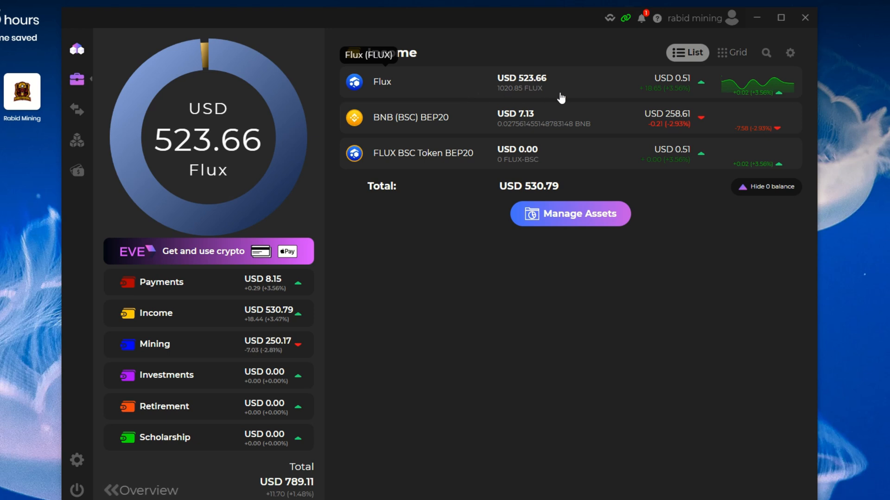
click(155, 312)
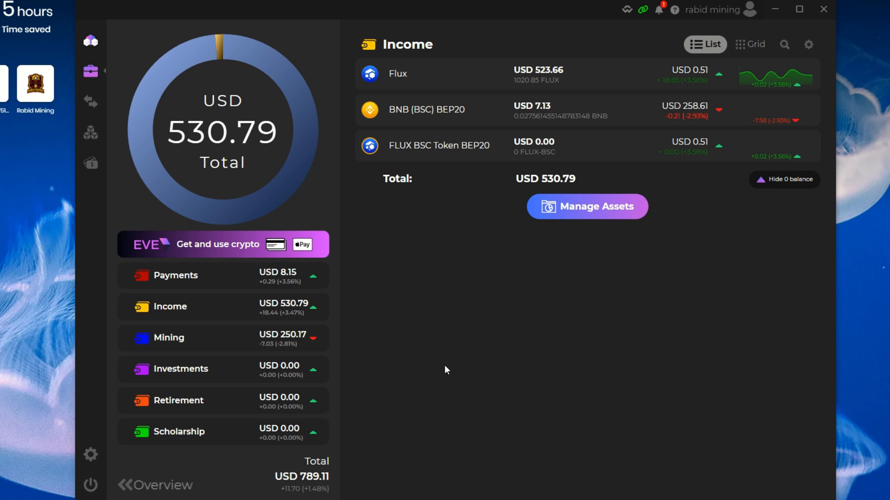
mouse_move(441, 368)
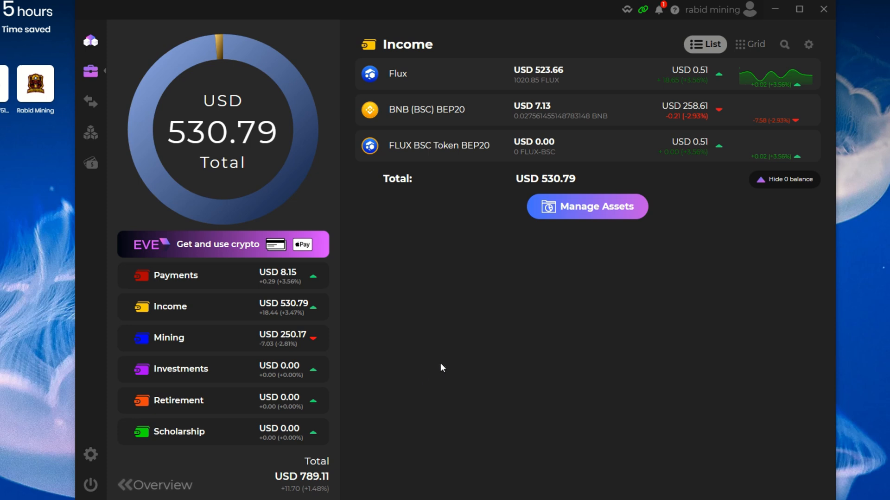
mouse_move(448, 375)
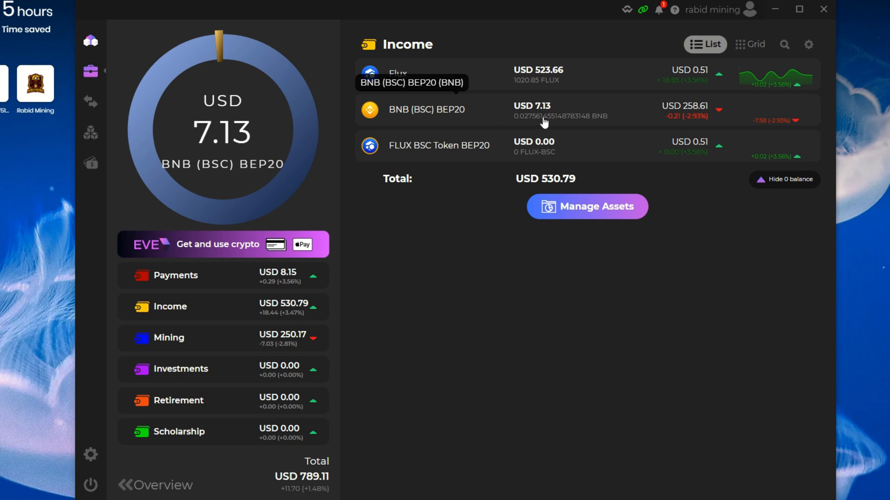
mouse_move(545, 120)
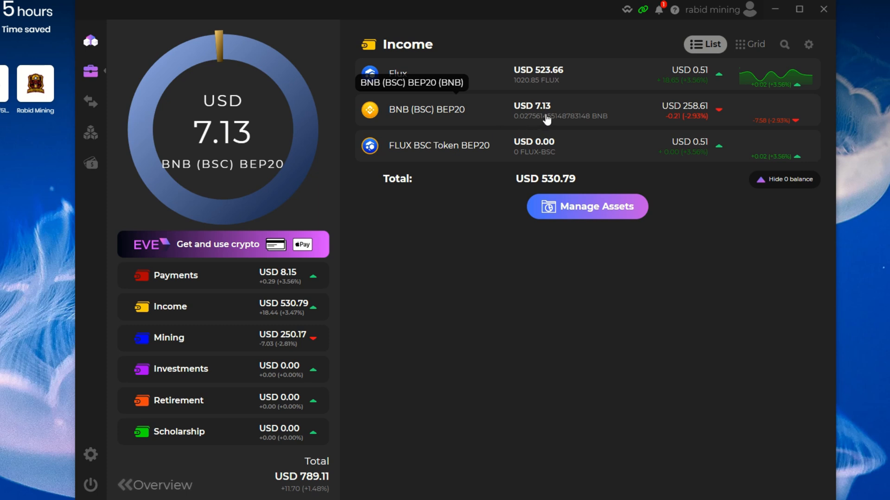
mouse_move(499, 122)
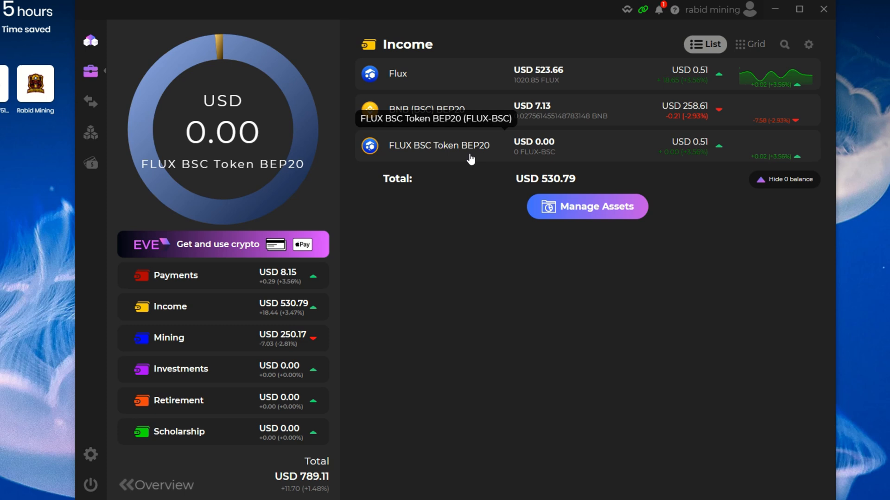
mouse_move(484, 156)
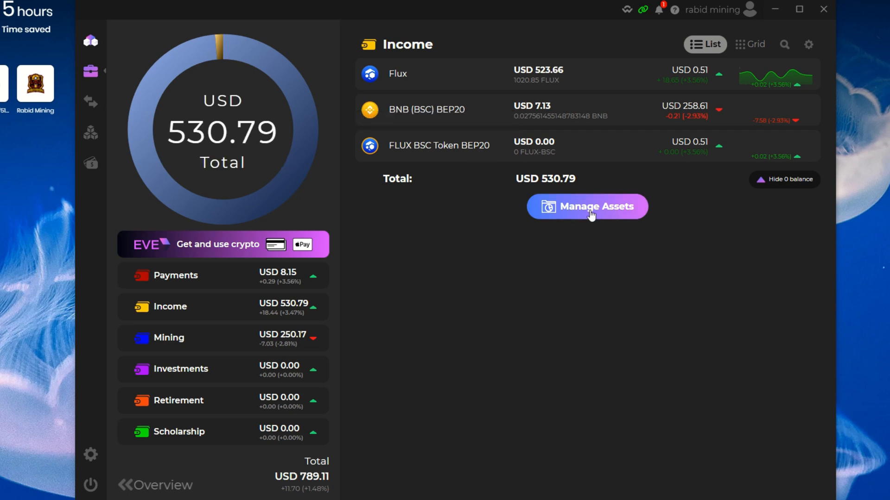
Bring up the Add Assets catalogue via Manage Assets and browse the featured FLUX tokens.
click(586, 206)
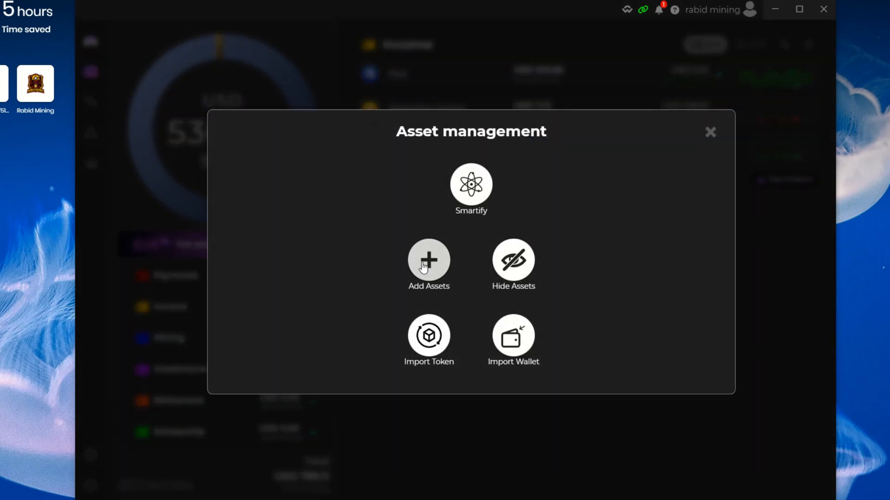
click(428, 265)
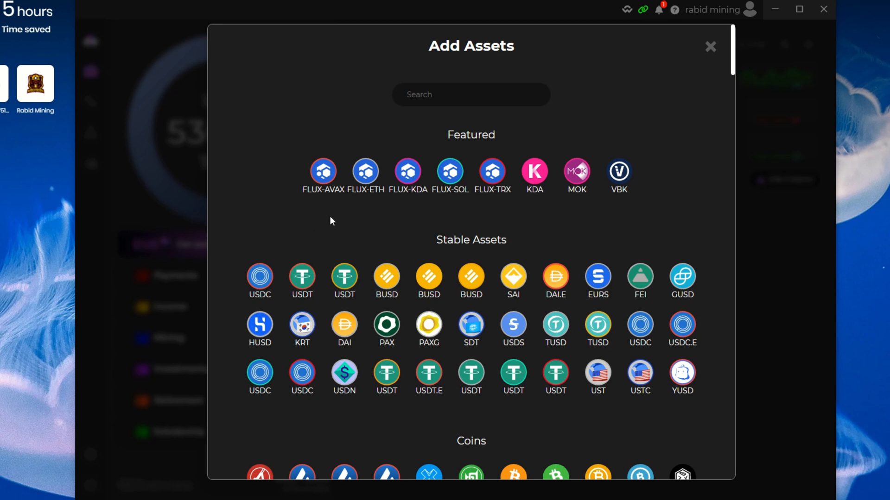
mouse_move(492, 171)
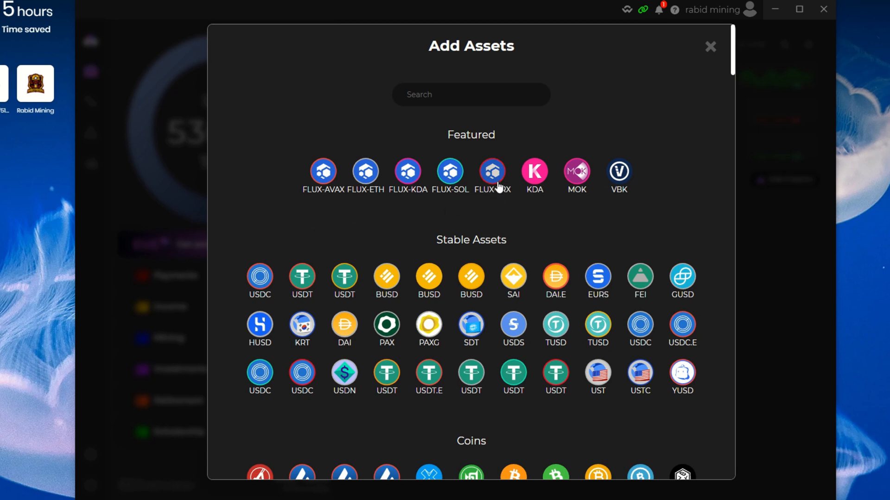
mouse_move(491, 172)
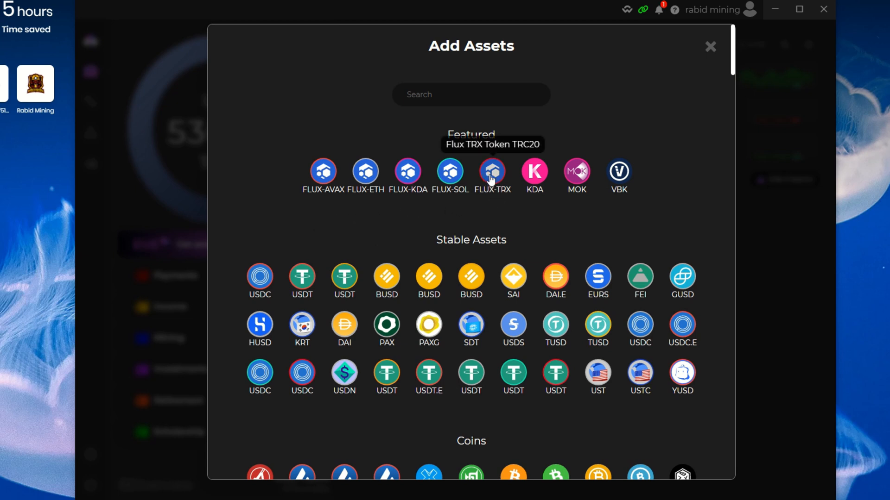
mouse_move(469, 181)
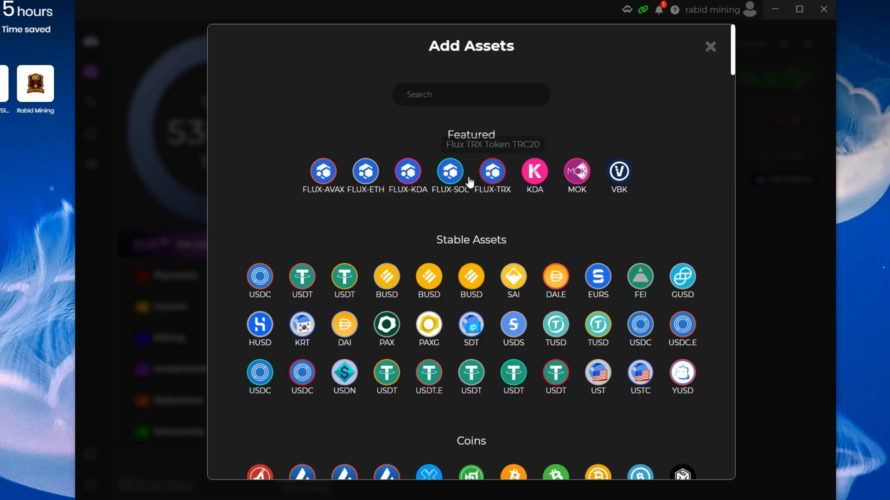
mouse_move(408, 172)
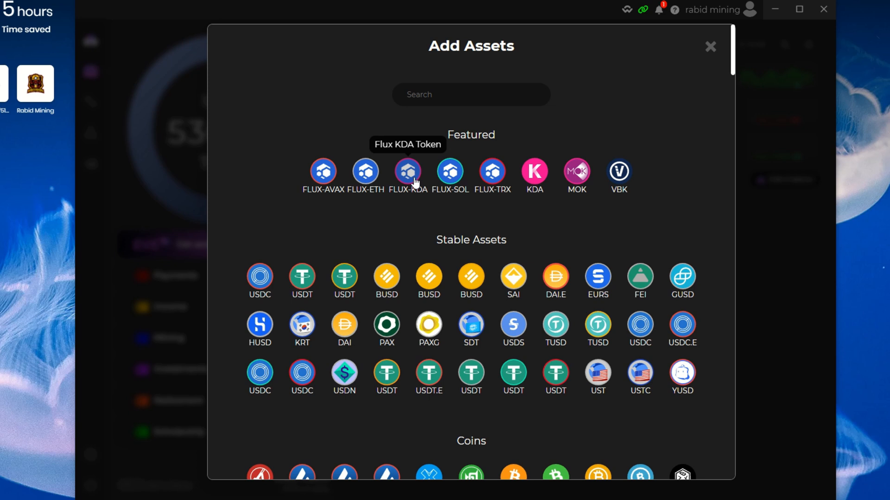
mouse_move(322, 172)
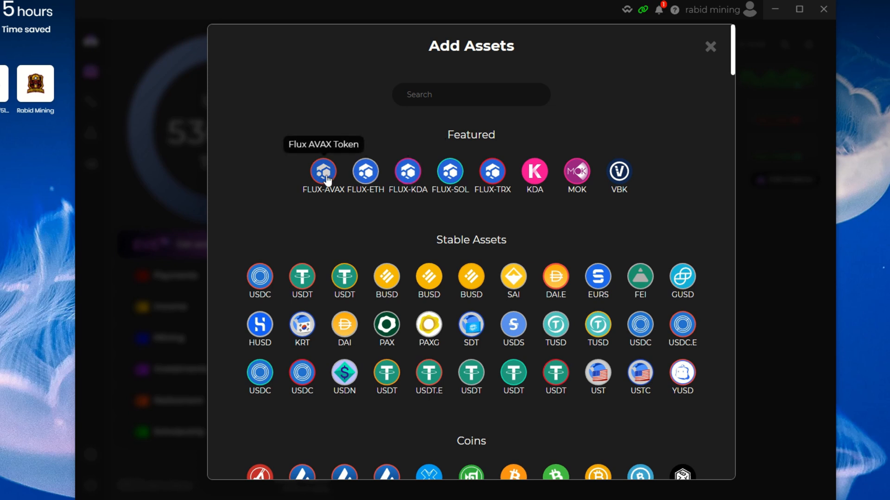
mouse_move(449, 172)
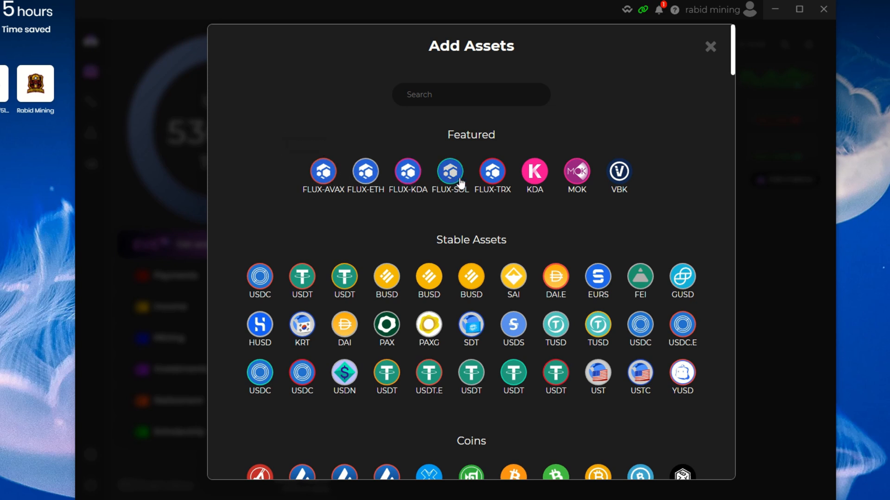
mouse_move(322, 171)
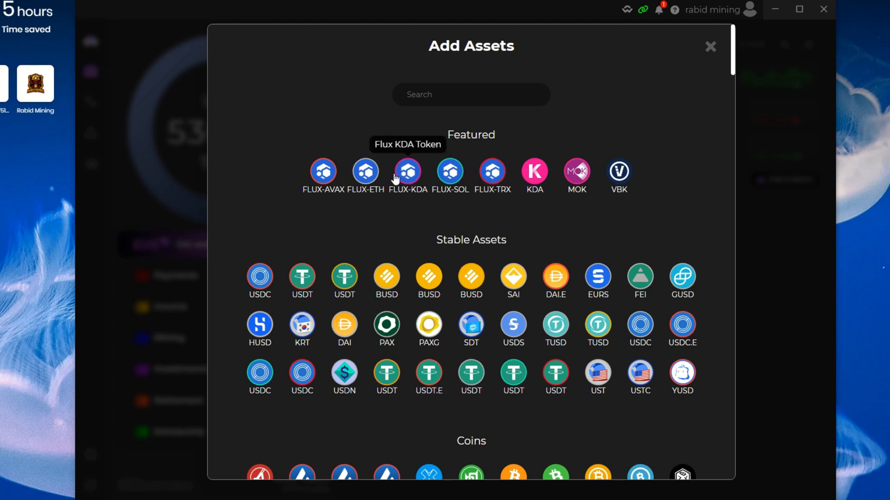
scroll(down, 3)
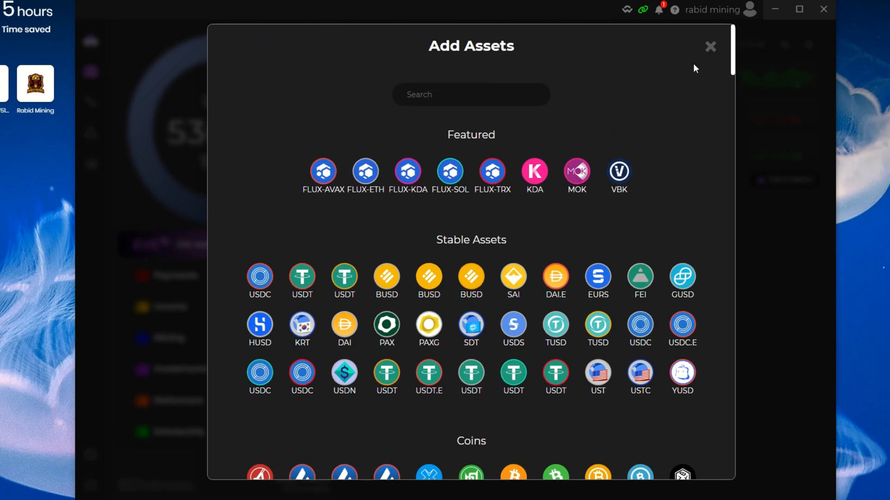
Close the Add Assets catalogue without adding anything, returning to the Income wallet.
click(710, 46)
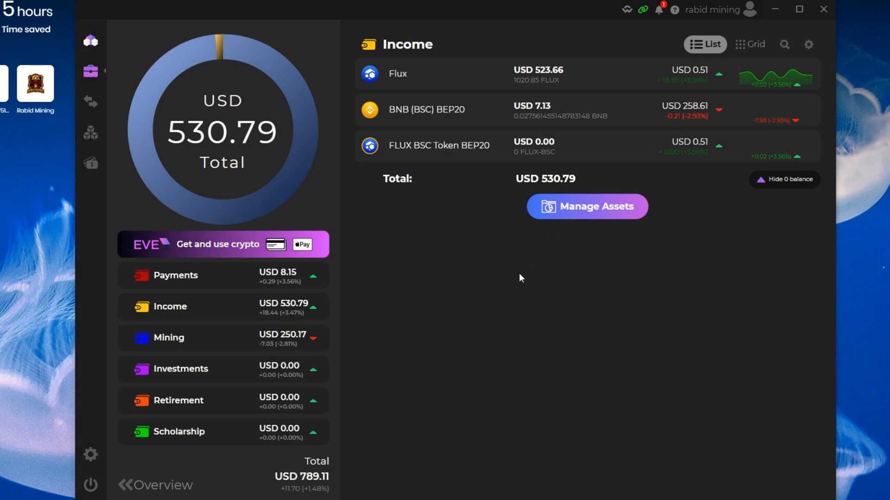
mouse_move(522, 270)
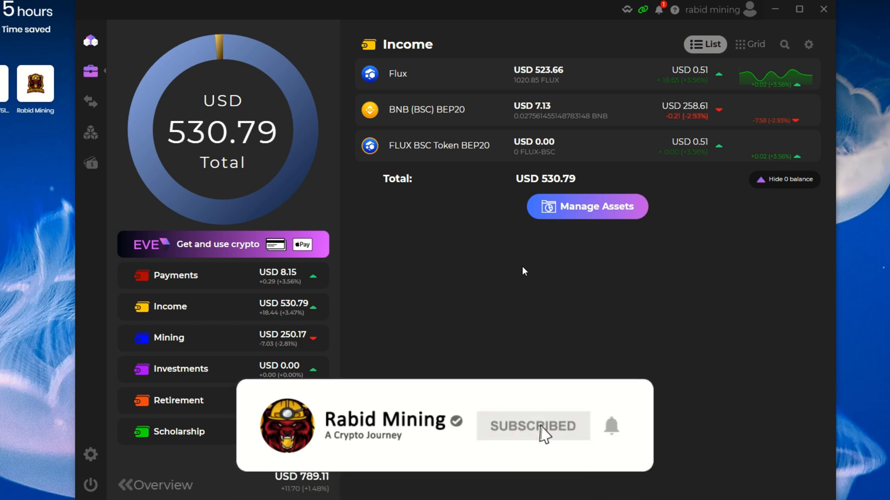
mouse_move(593, 442)
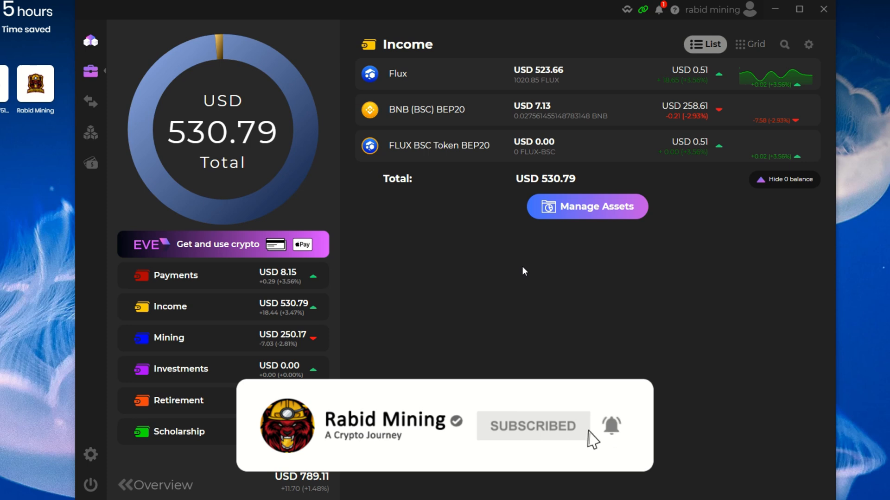